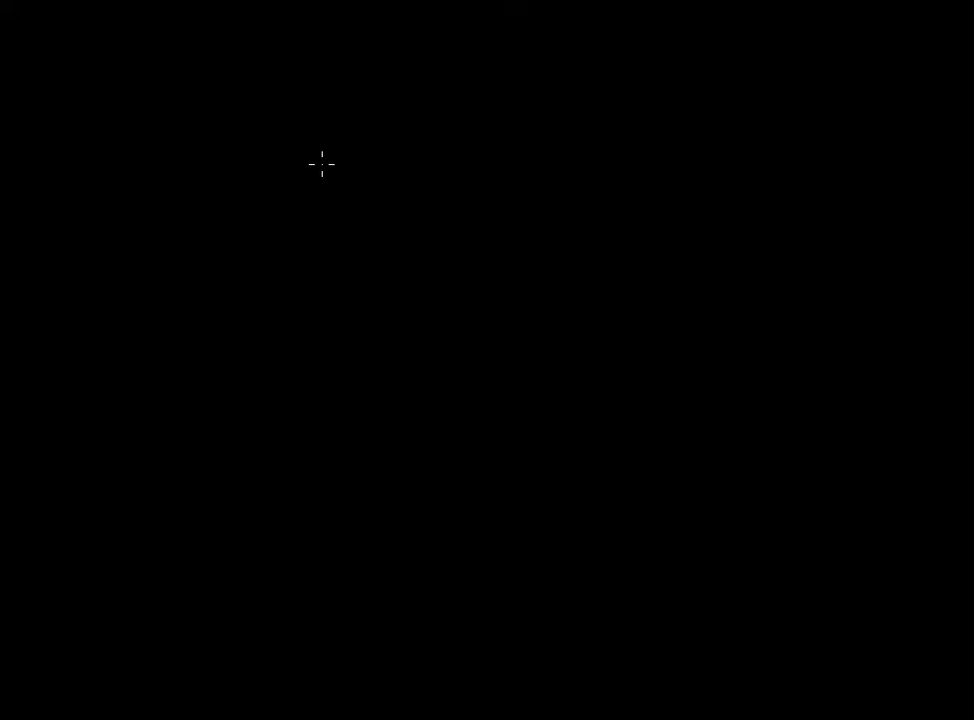
mouse_move(362, 141)
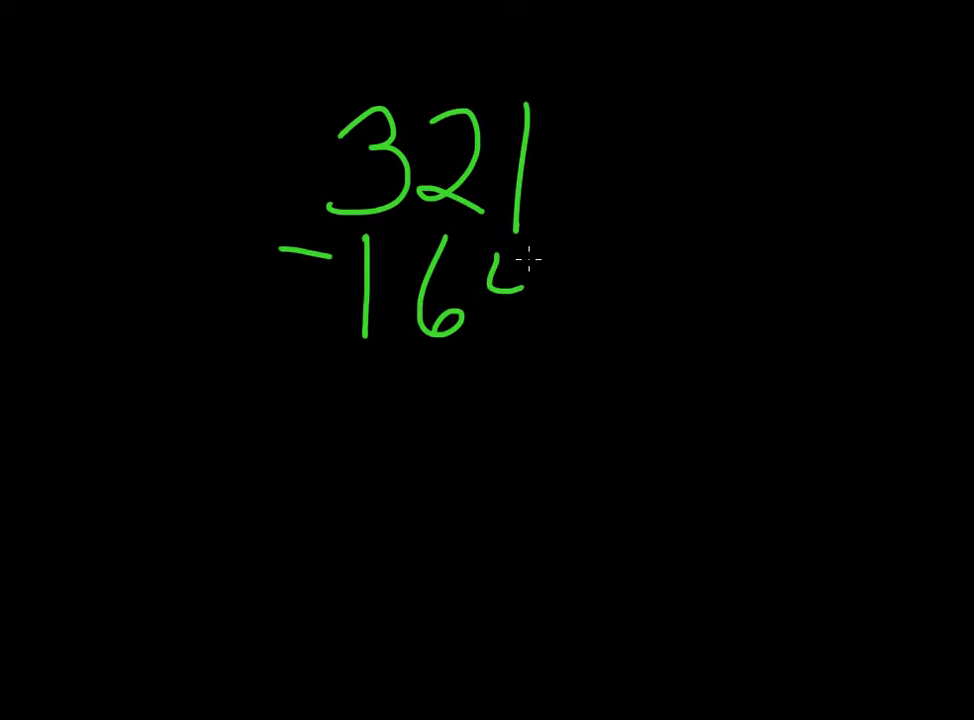
mouse_move(528, 258)
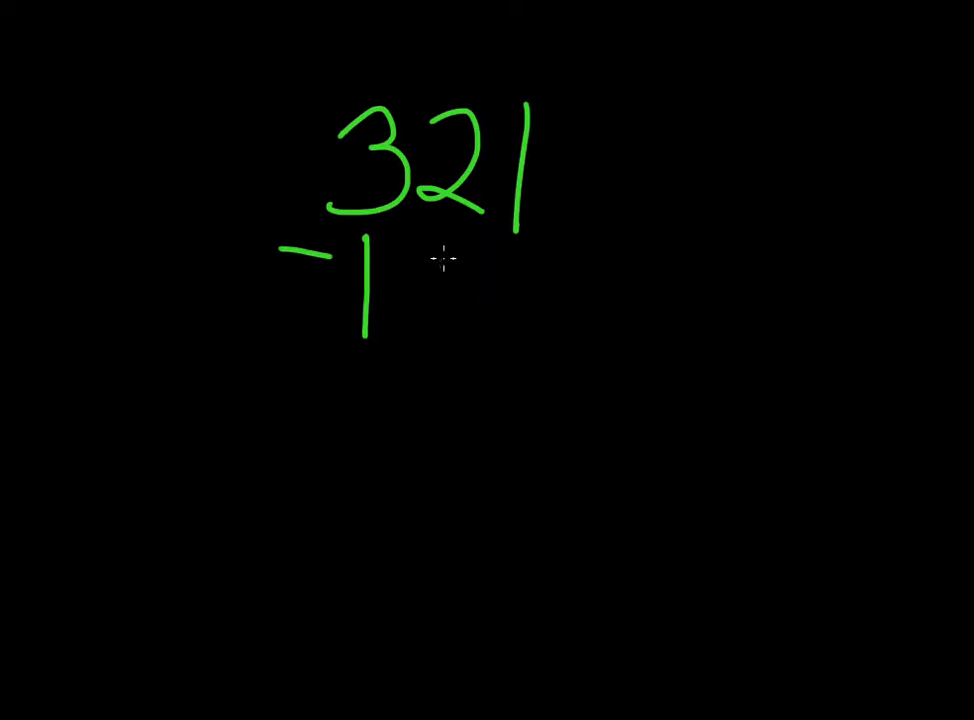
- Draw a green vertical stroke below 321 as the first digit of the subtrahend
drag(430, 240, 430, 340)
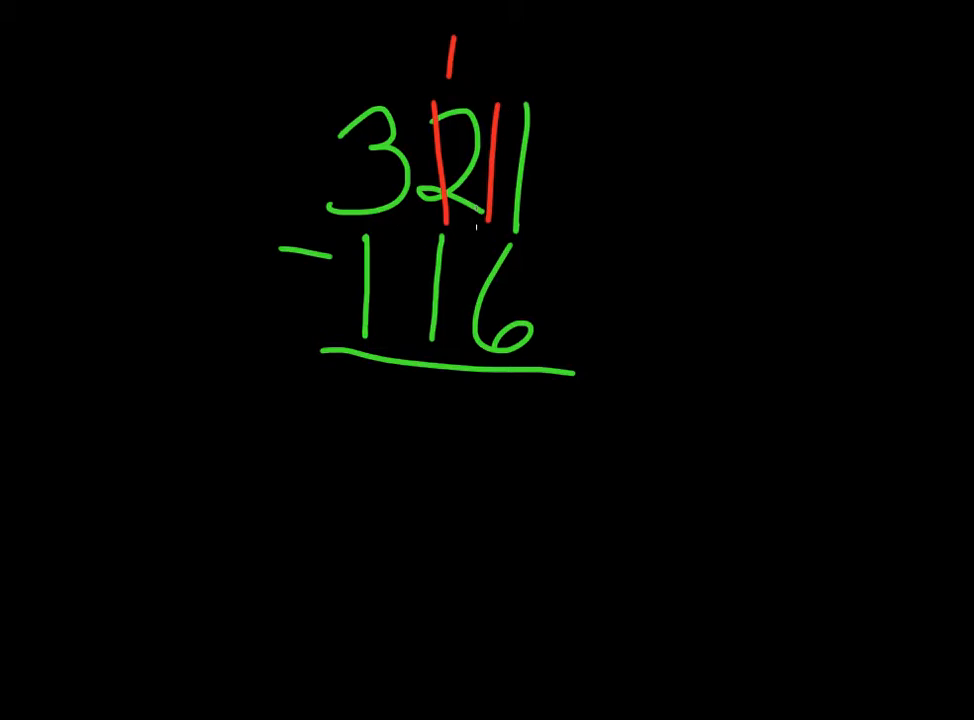
mouse_move(419, 220)
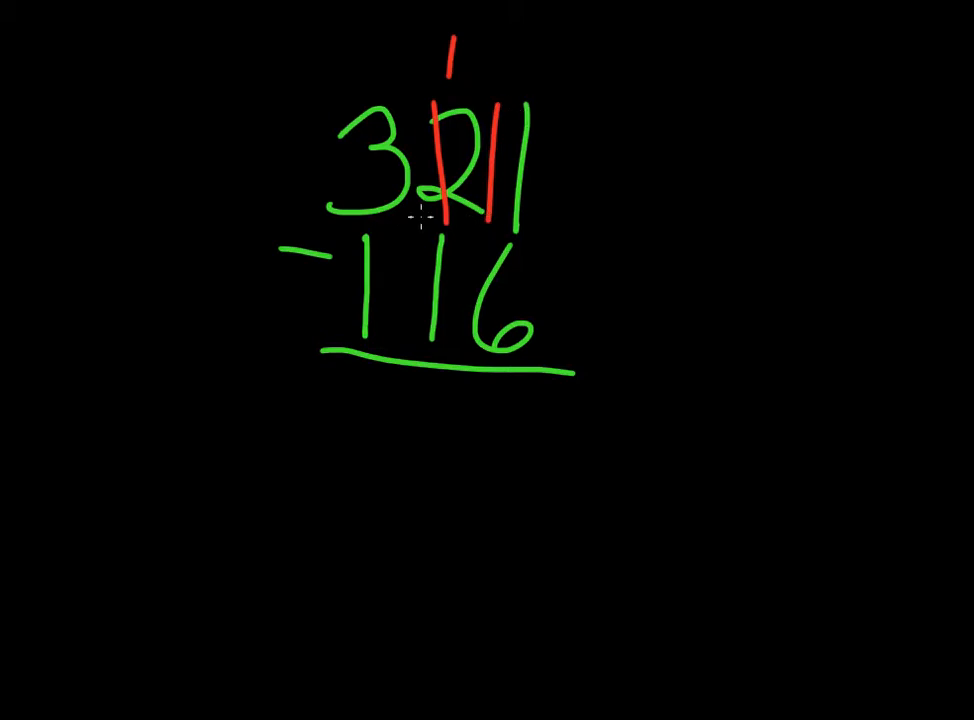
mouse_move(648, 480)
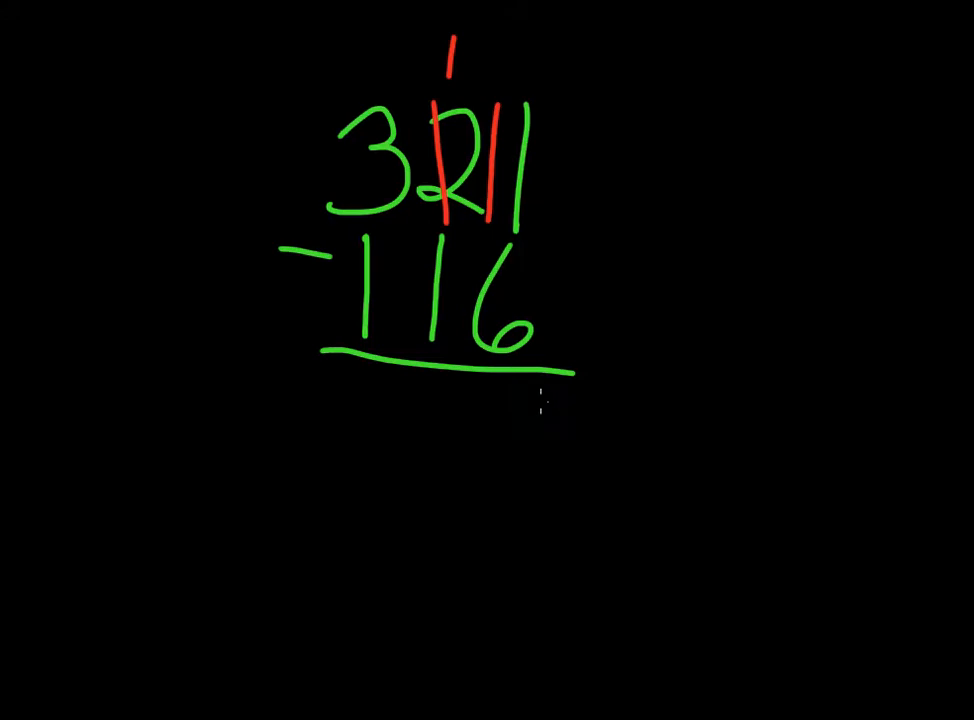
- Write the ones-column answer 5 (11 minus 6) below the line
drag(525, 400, 510, 480)
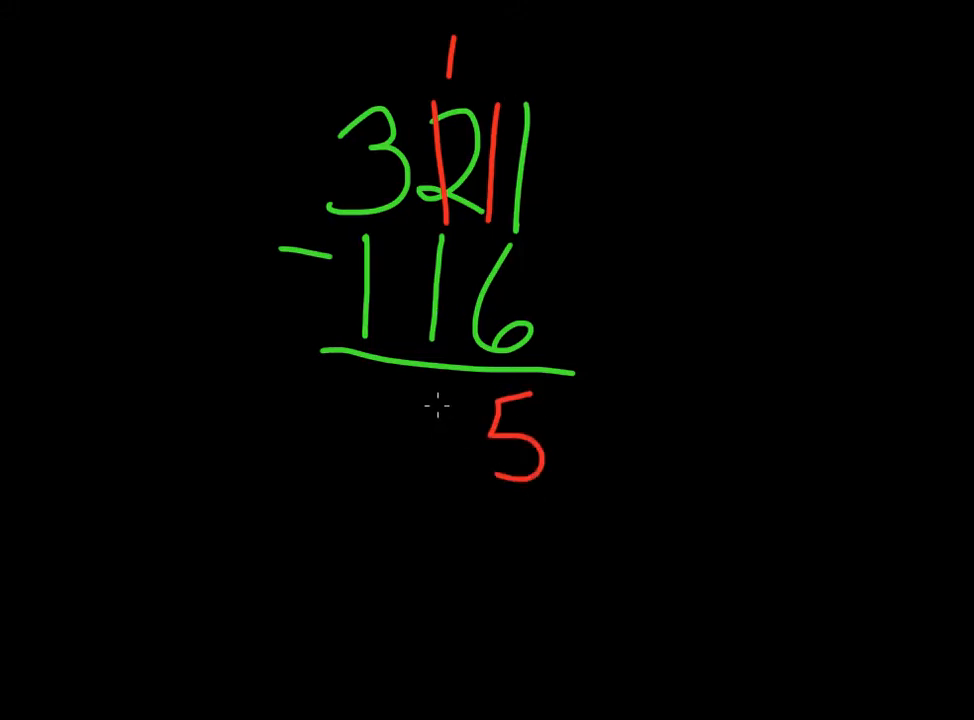
mouse_move(450, 490)
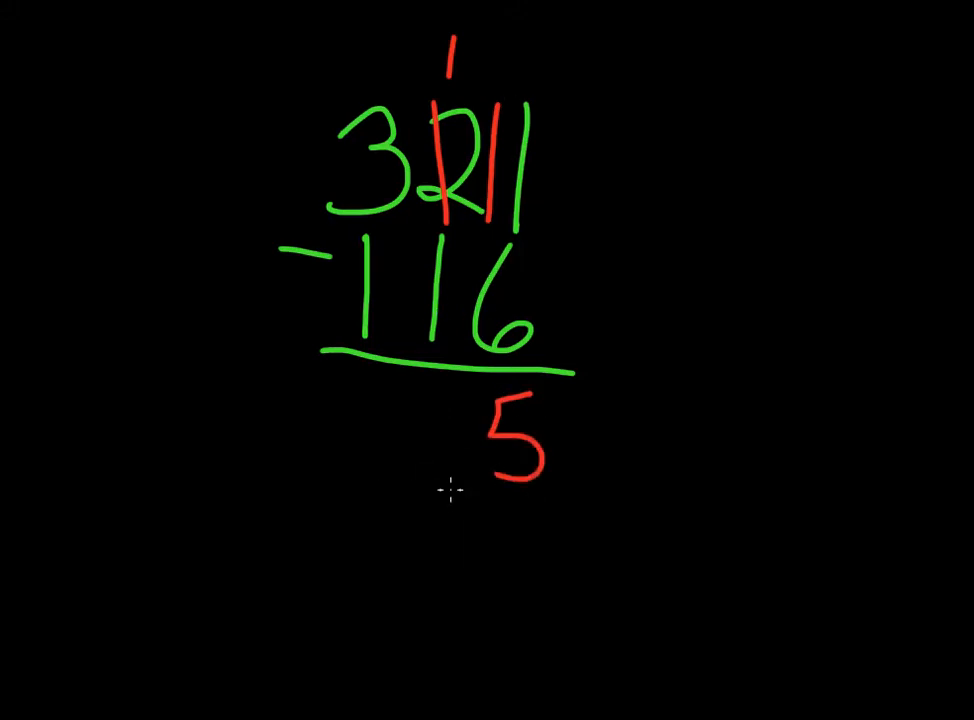
mouse_move(448, 395)
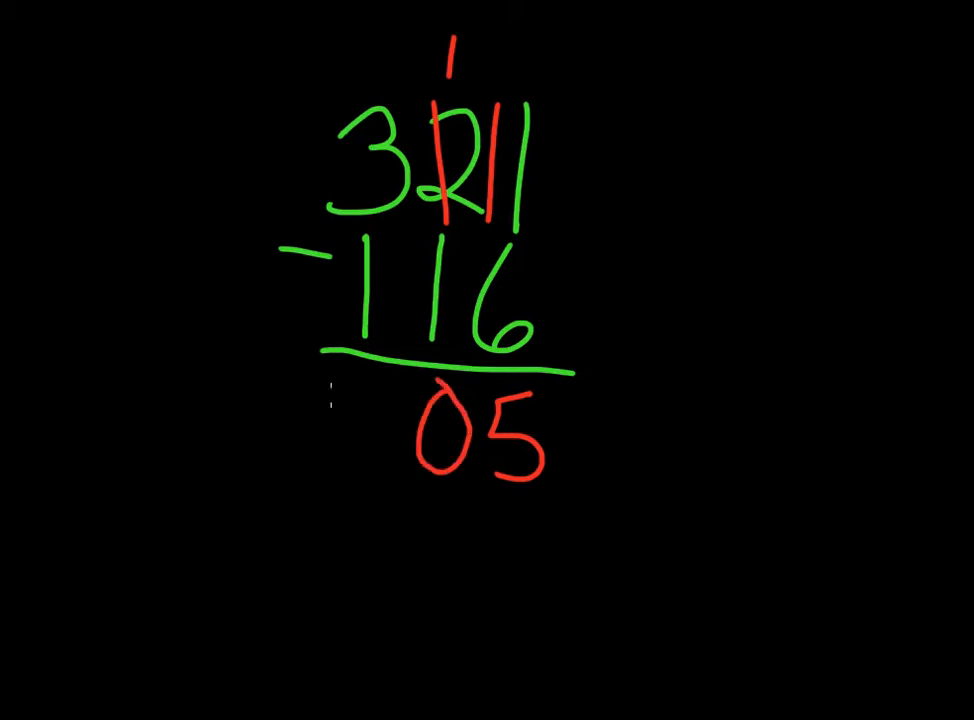
mouse_move(298, 278)
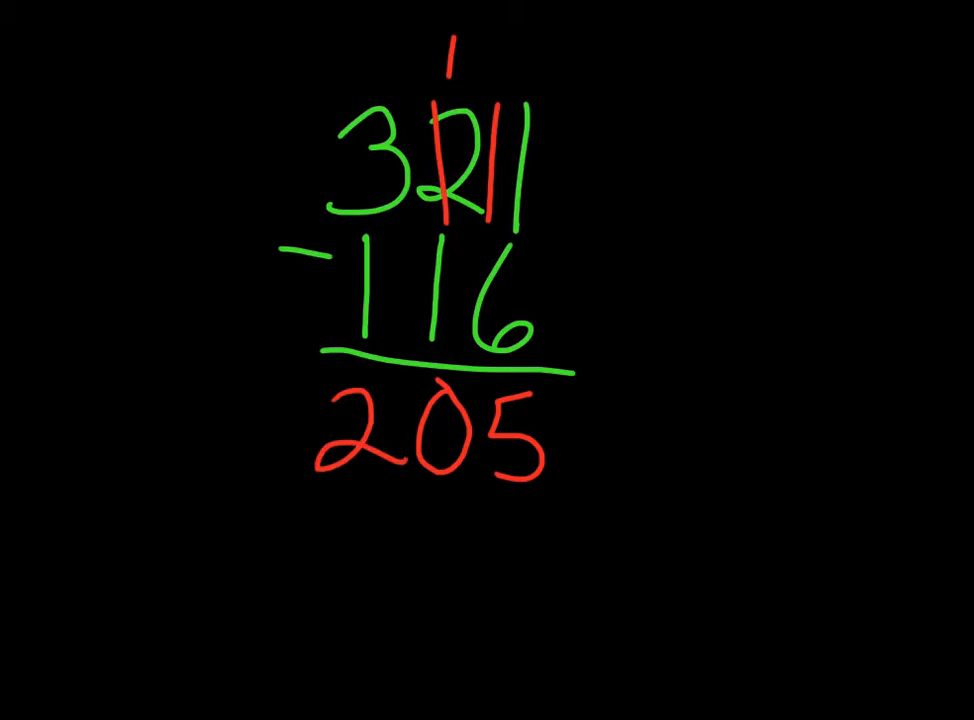
mouse_move(210, 170)
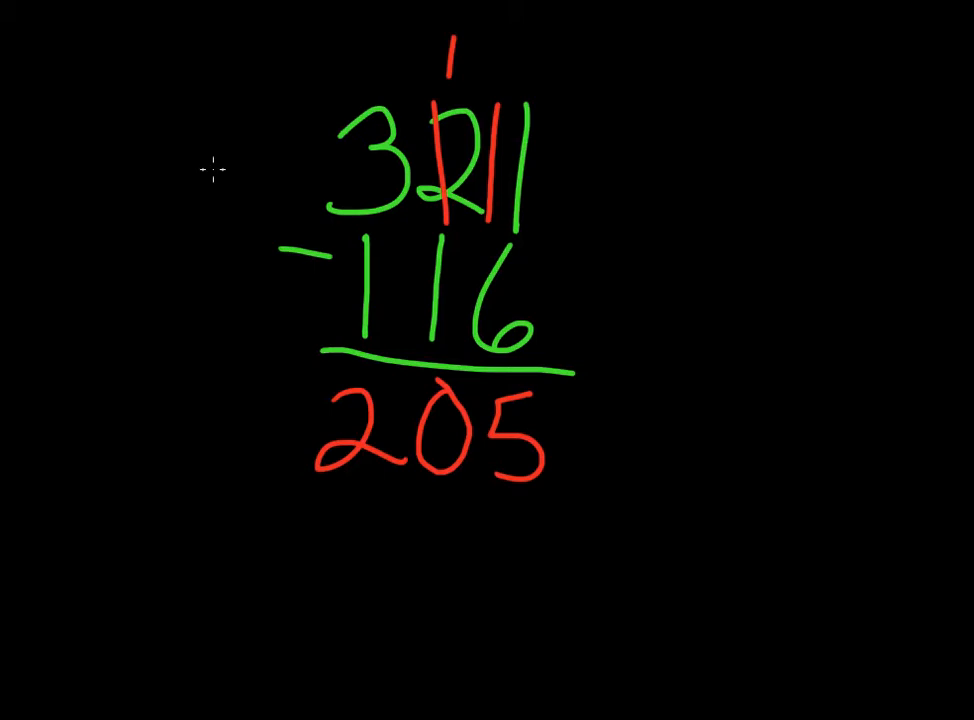
mouse_move(752, 165)
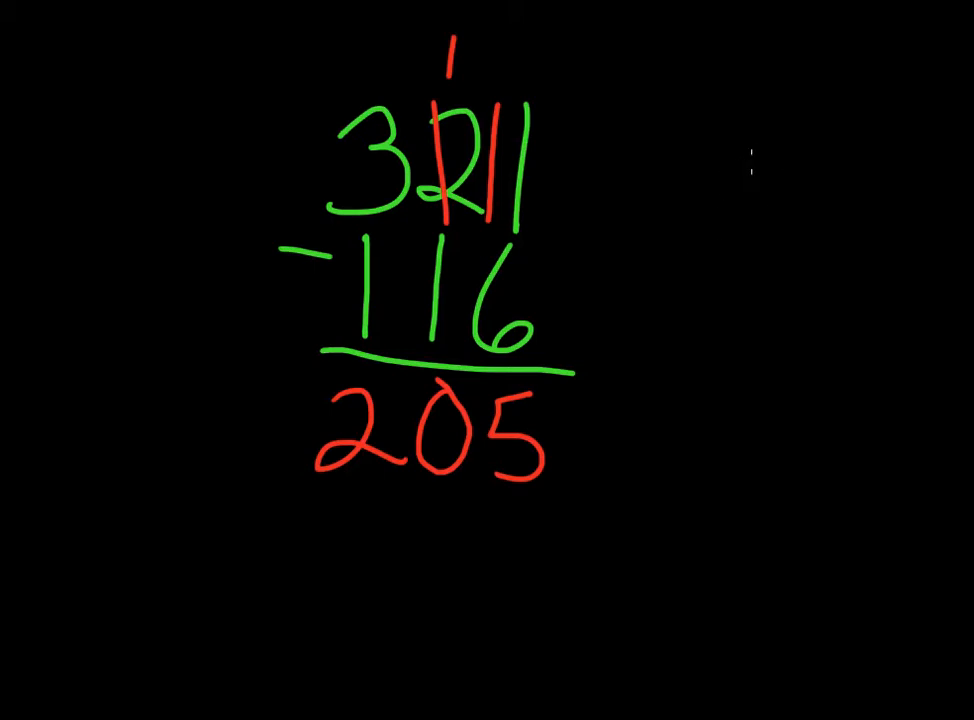
mouse_move(685, 132)
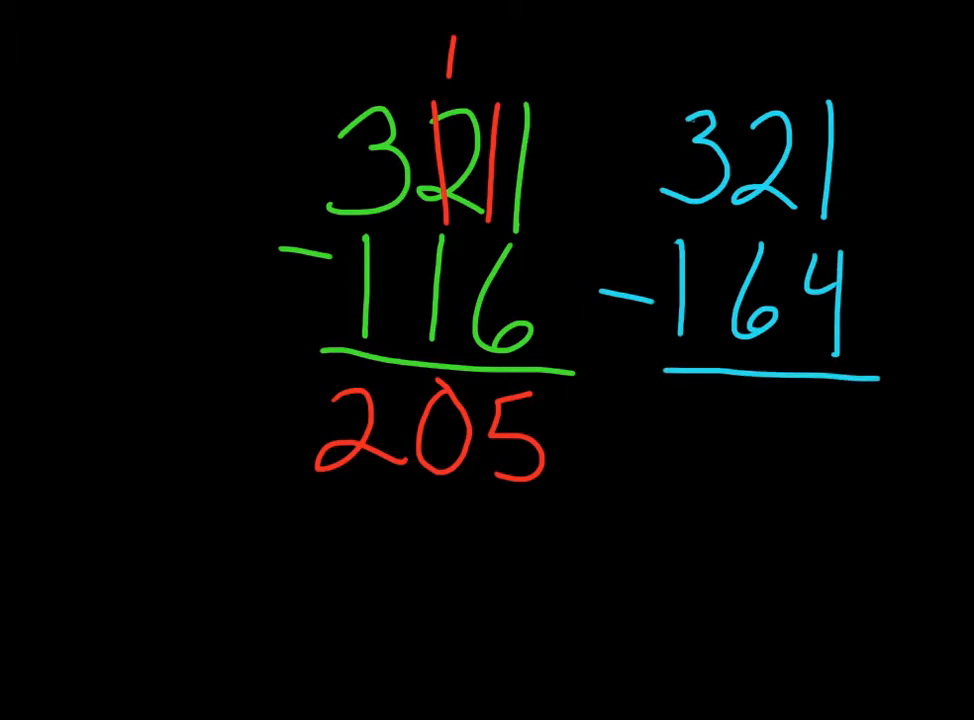
mouse_move(655, 103)
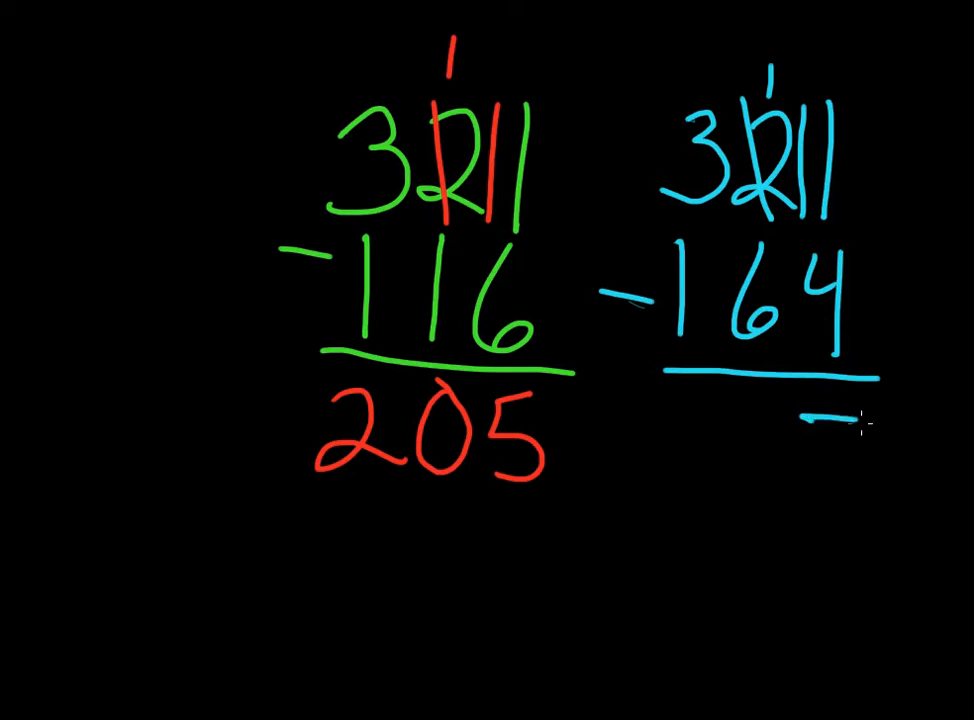
- Draw a blue stroke in the ones place of the second problem, writing the 7
drag(860, 420, 820, 520)
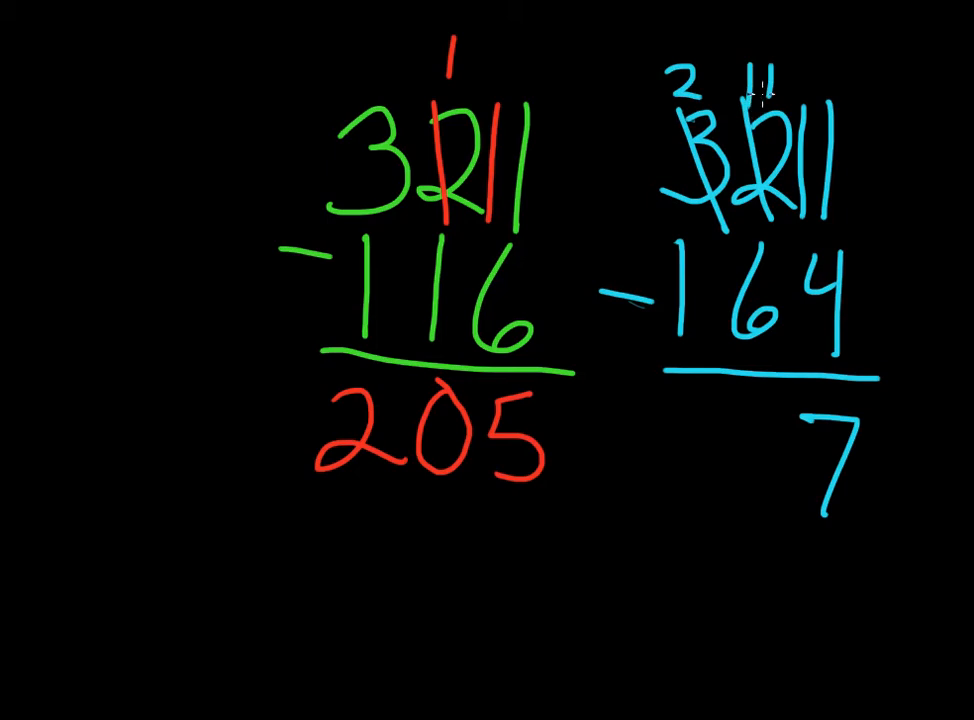
mouse_move(761, 446)
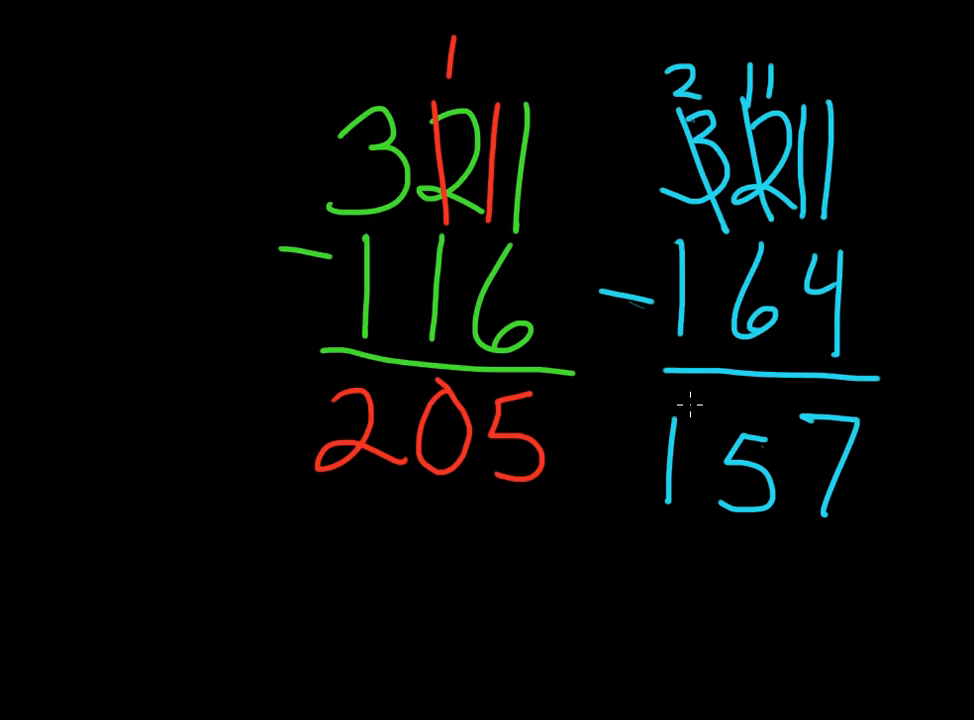
mouse_move(548, 40)
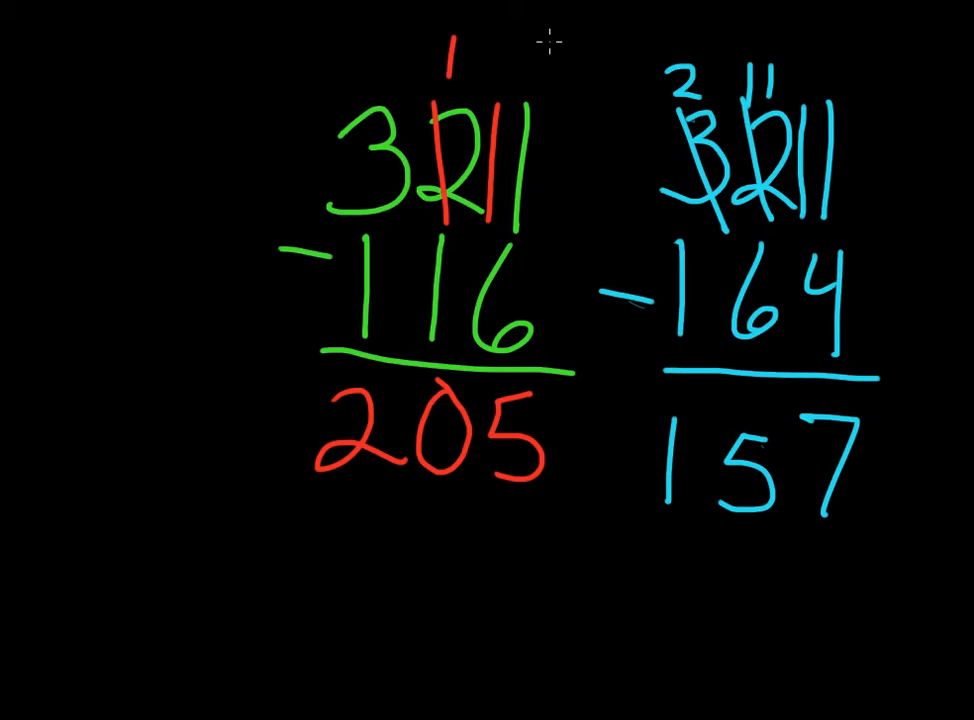